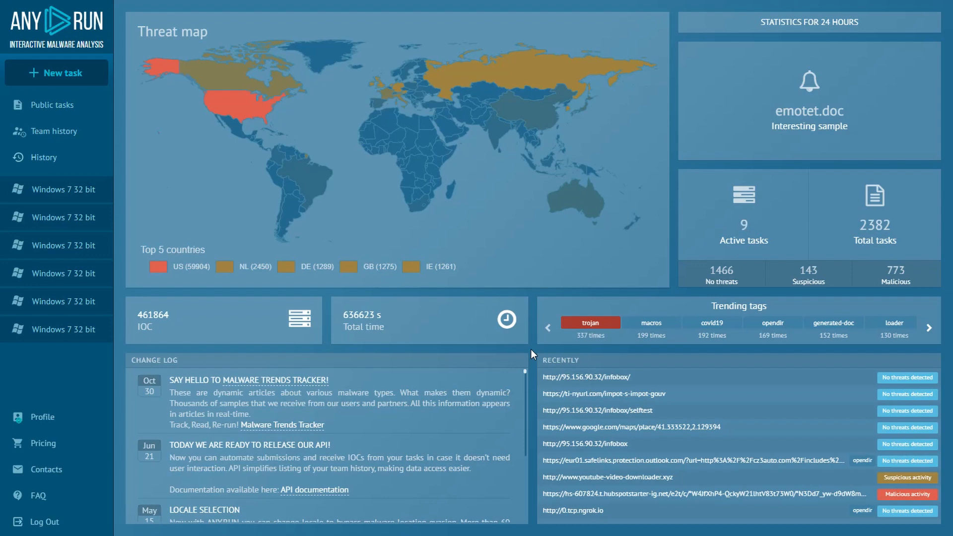
pyautogui.moveTo(527, 350)
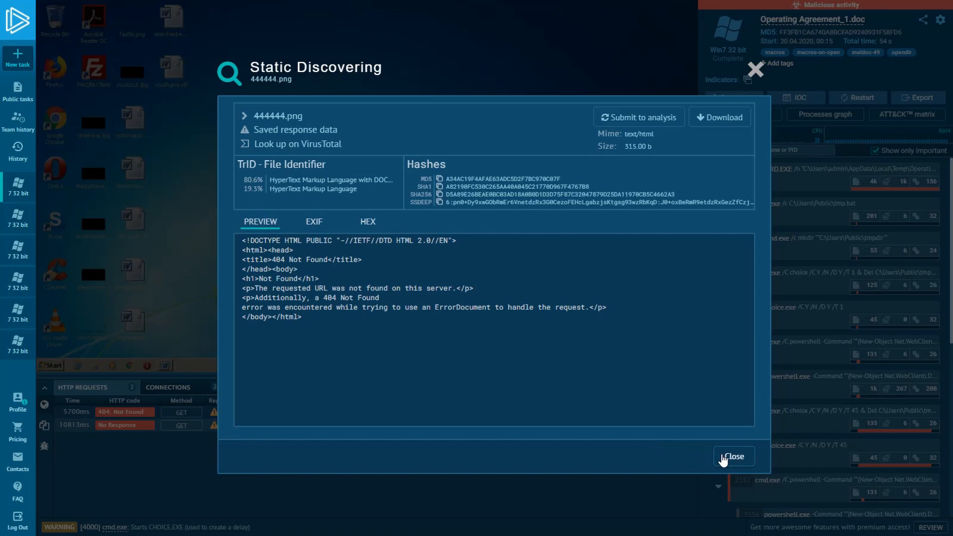
# Rerun Operating Agreement_1.doc and check its DNS requests, including sollight.com.hk and sunqida.cn
pyautogui.click(734, 456)
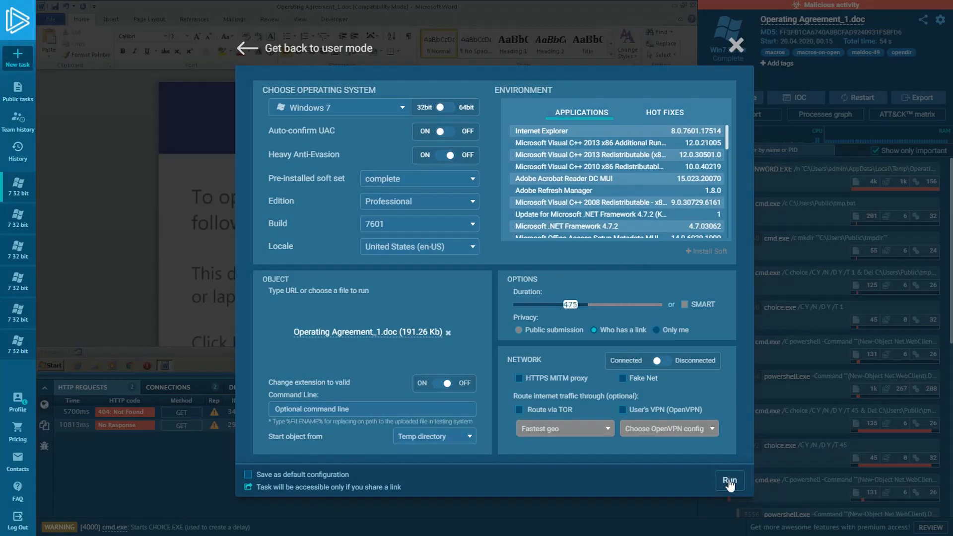
pyautogui.click(728, 481)
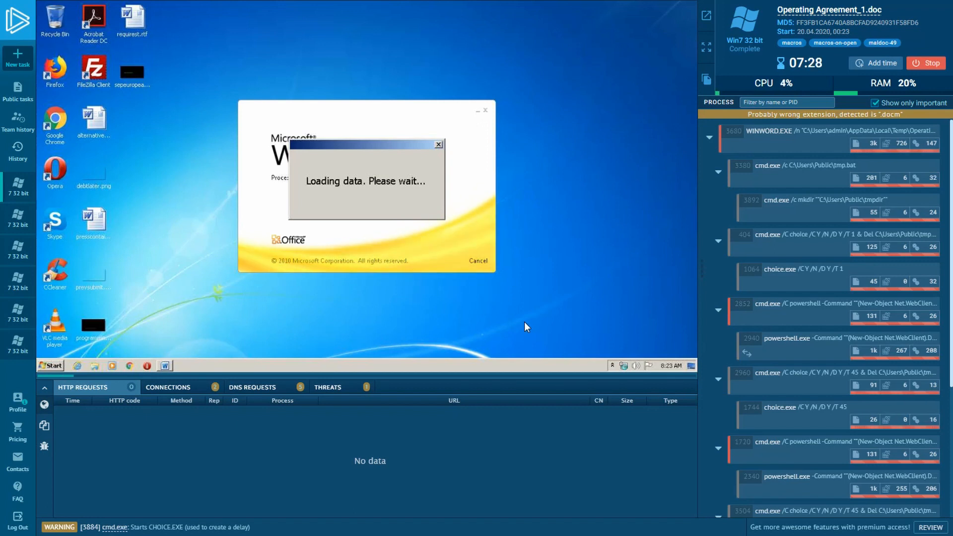
pyautogui.moveTo(682, 208)
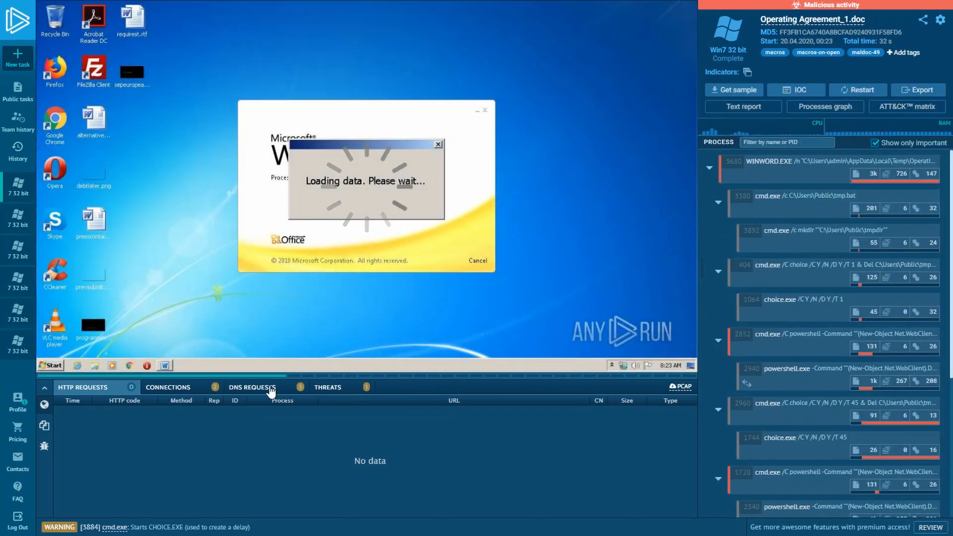
pyautogui.click(252, 387)
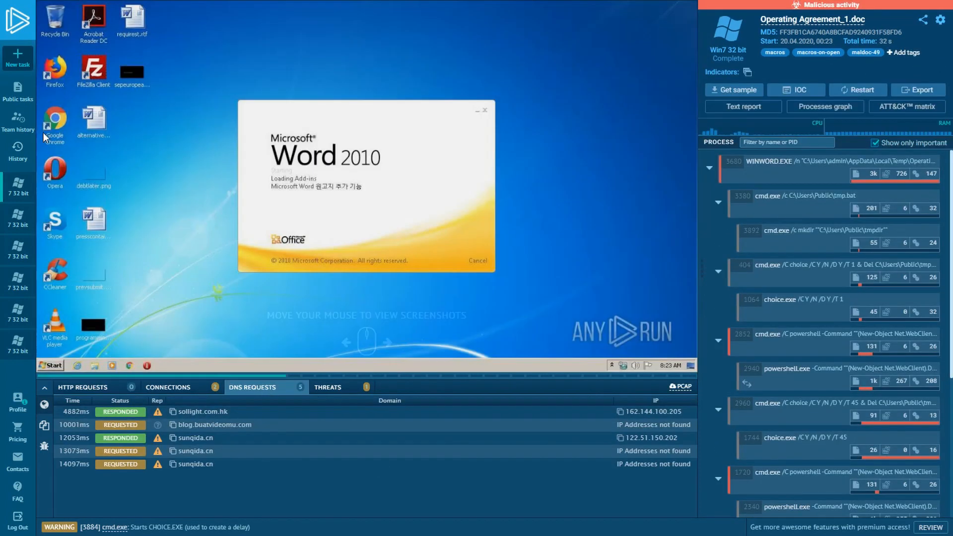
pyautogui.click(18, 91)
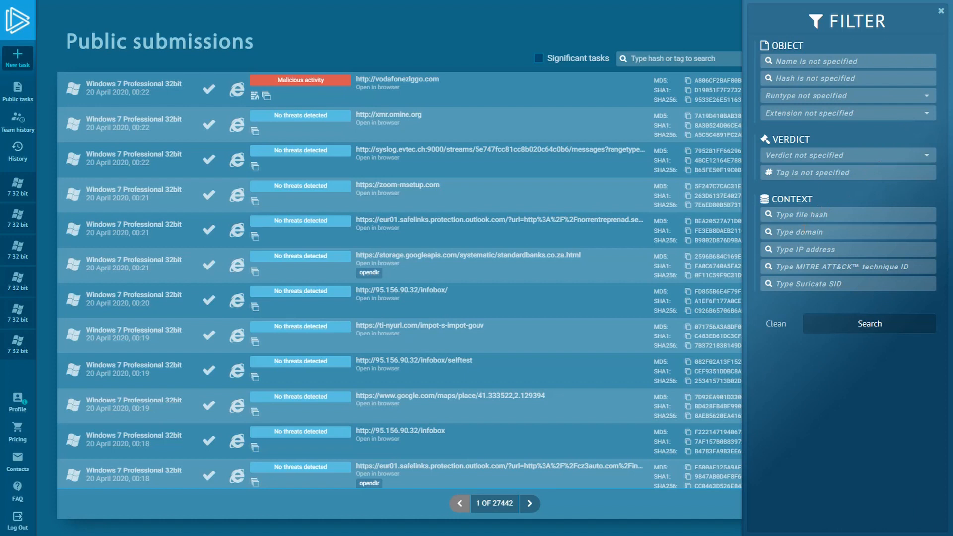
# Search public tasks for the domain sollight.com.hk
pyautogui.write('sollight.com.hk')
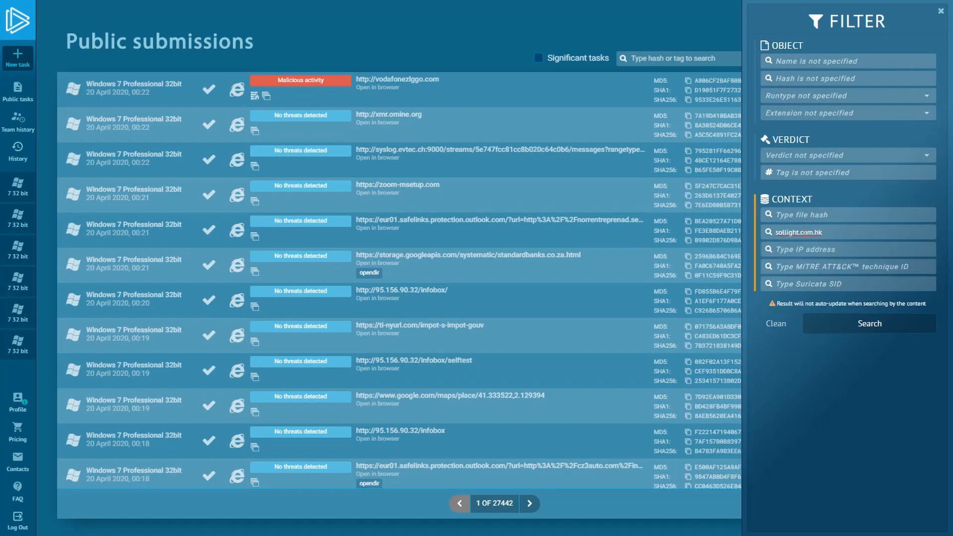
pyautogui.click(869, 323)
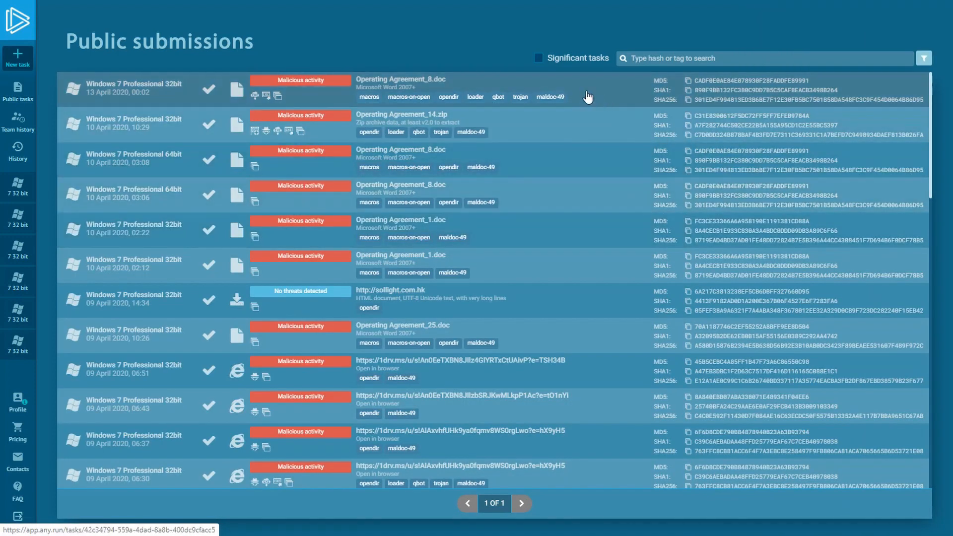
pyautogui.moveTo(585, 97)
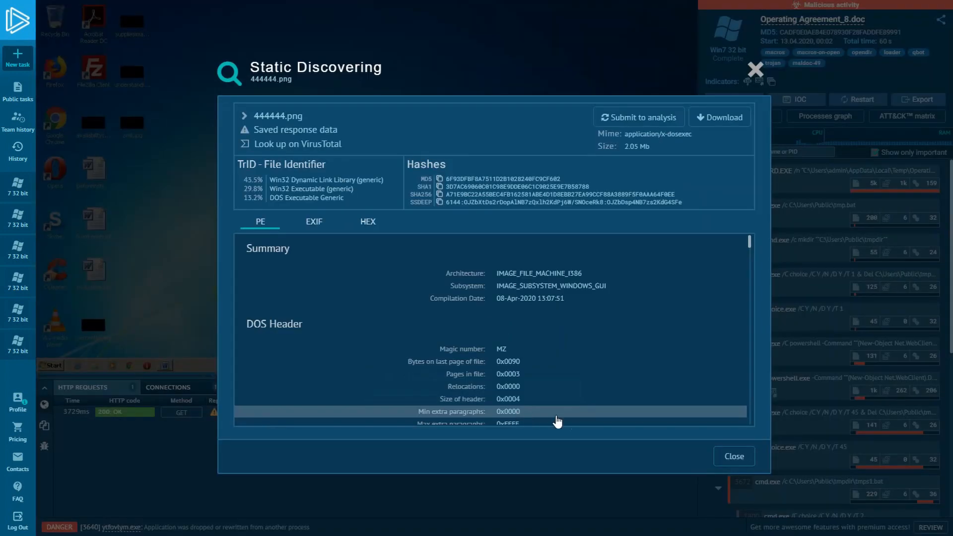
# Close the 444444.png file details and step through the QBOT detection details
pyautogui.click(733, 456)
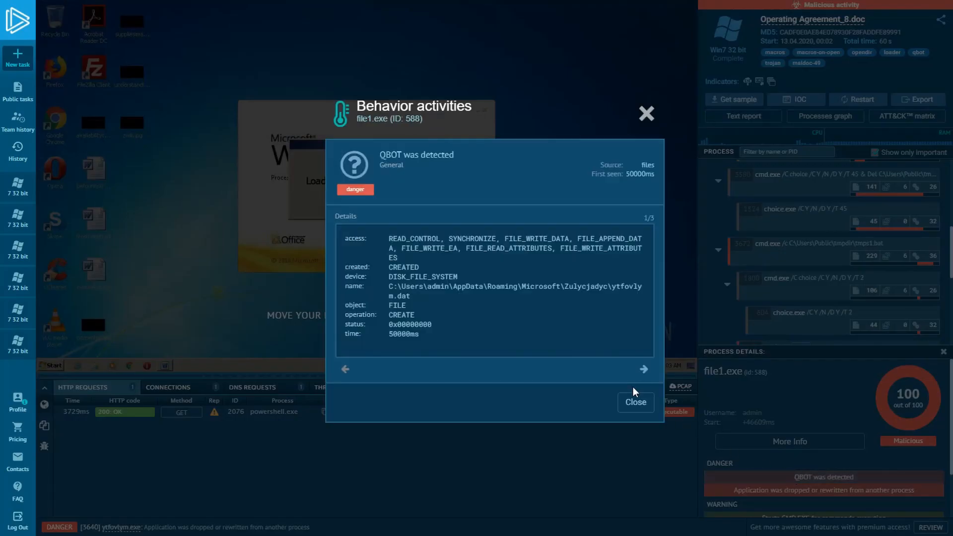
pyautogui.click(643, 369)
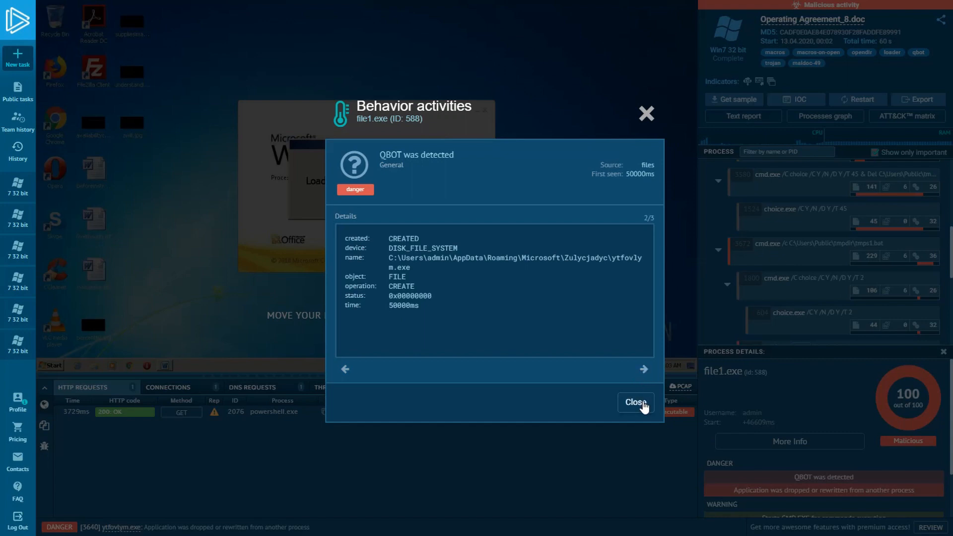
pyautogui.click(635, 402)
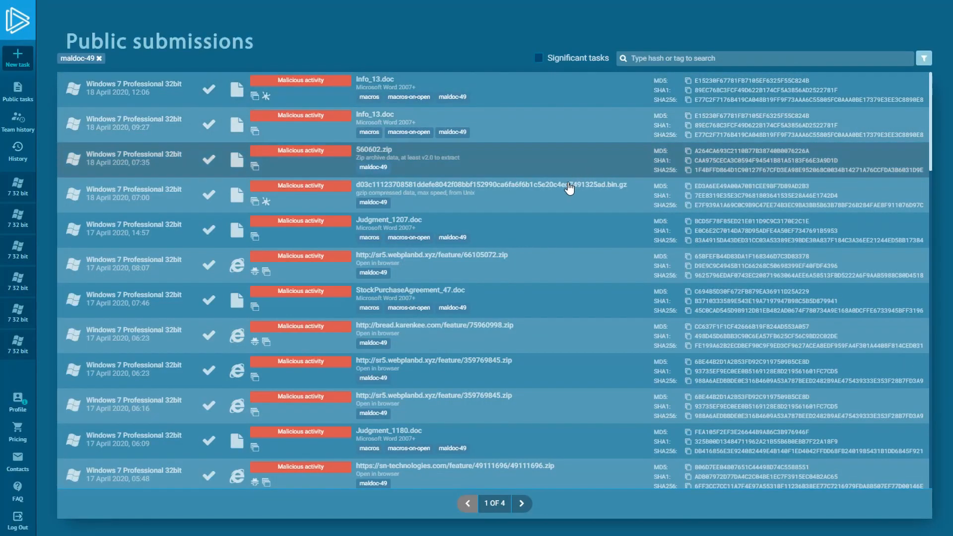
# Page through to page 4 of maldoc-49 results and open the qbot-tagged Invoice.doc
pyautogui.scroll(-3)
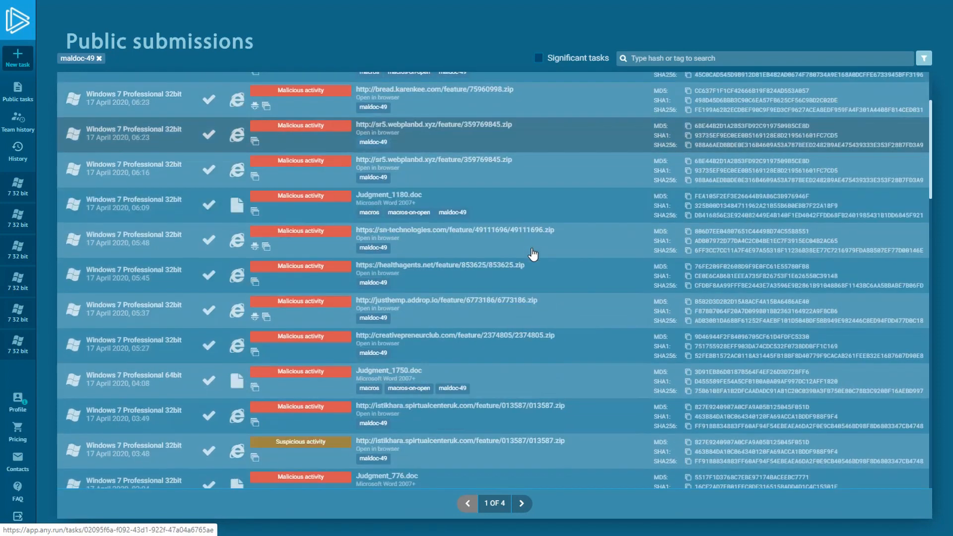
pyautogui.scroll(-3)
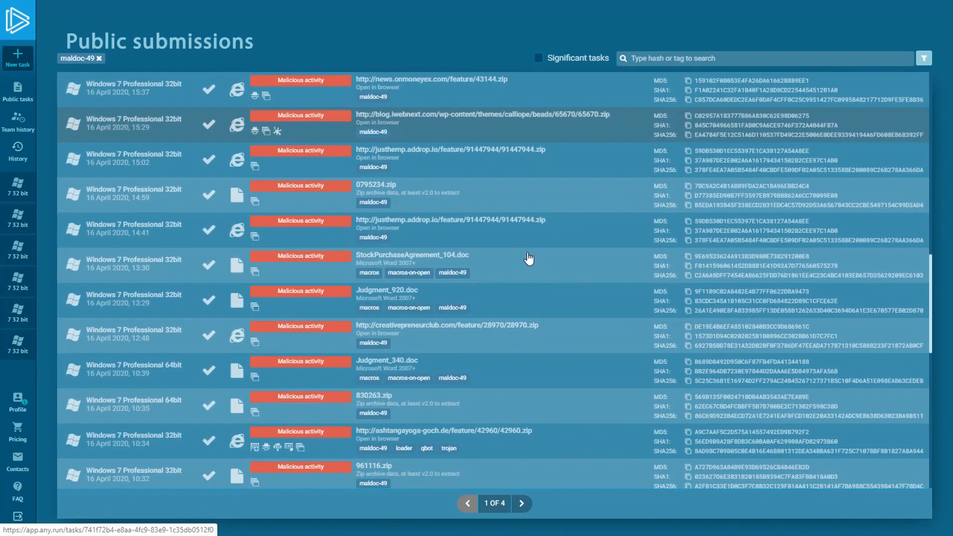
pyautogui.scroll(-3)
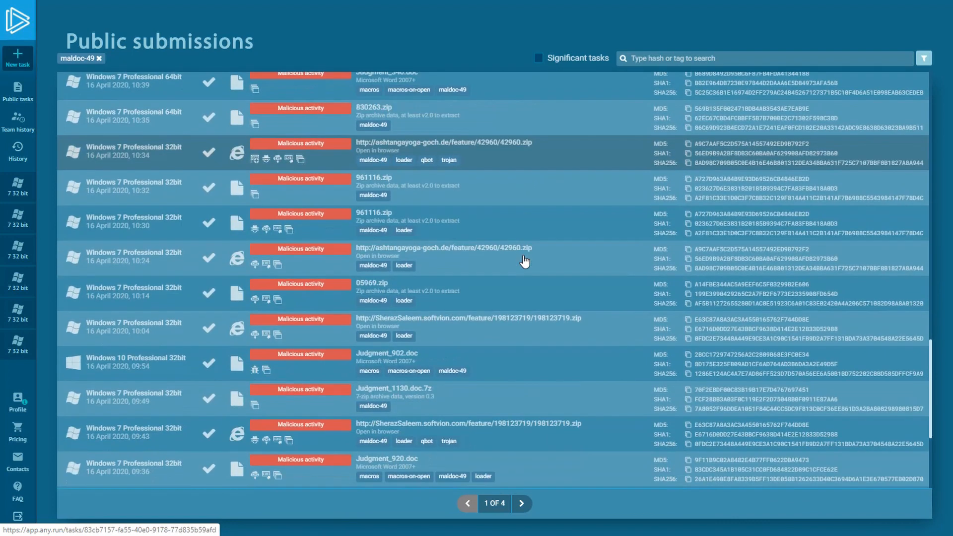
pyautogui.scroll(-3)
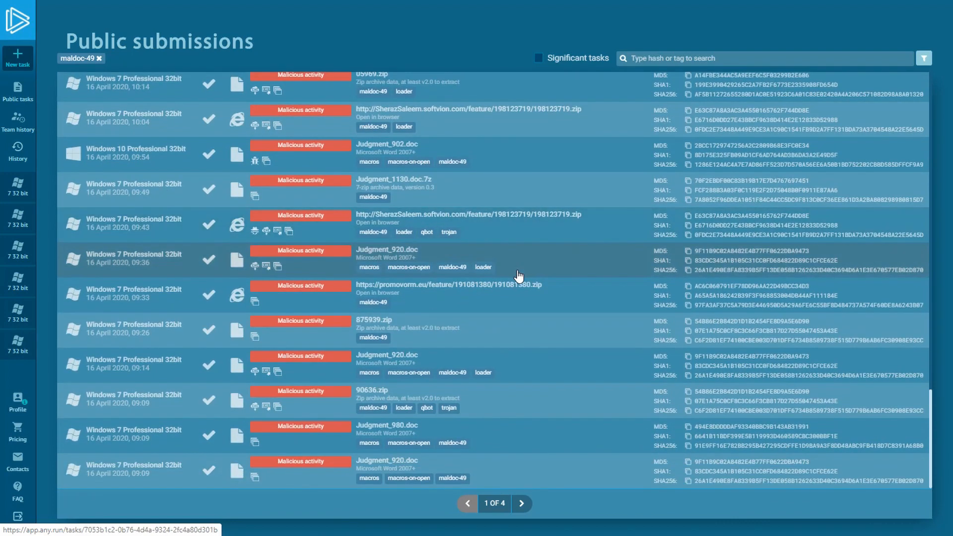
pyautogui.click(520, 503)
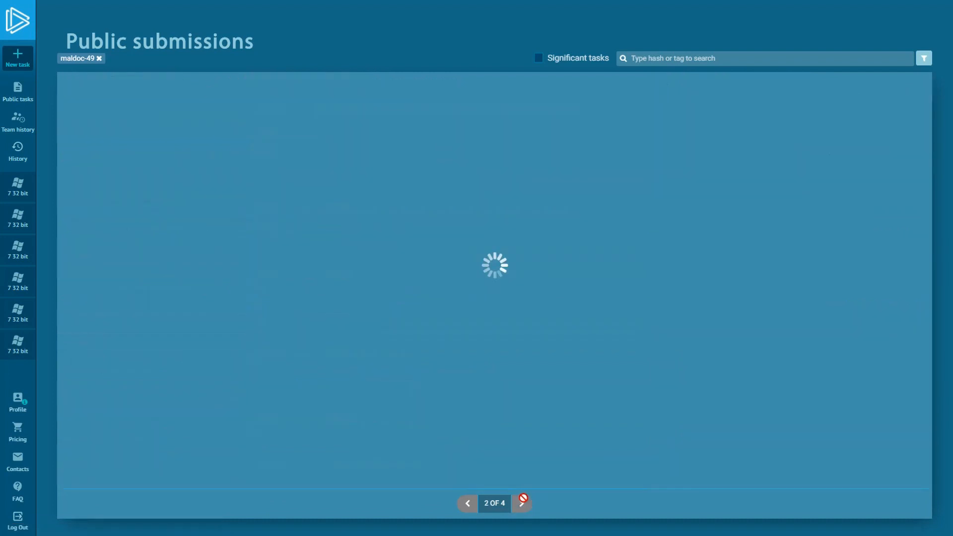
pyautogui.click(521, 502)
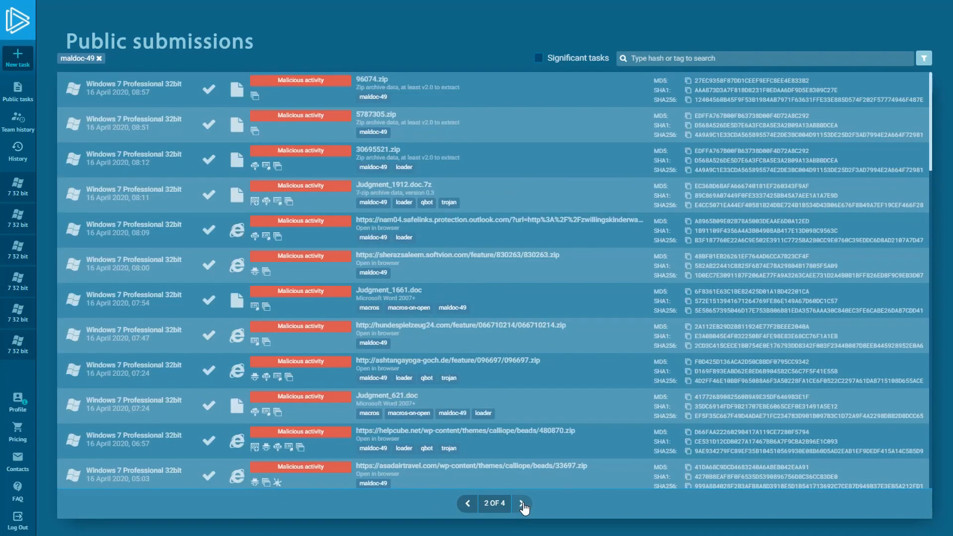
pyautogui.click(522, 503)
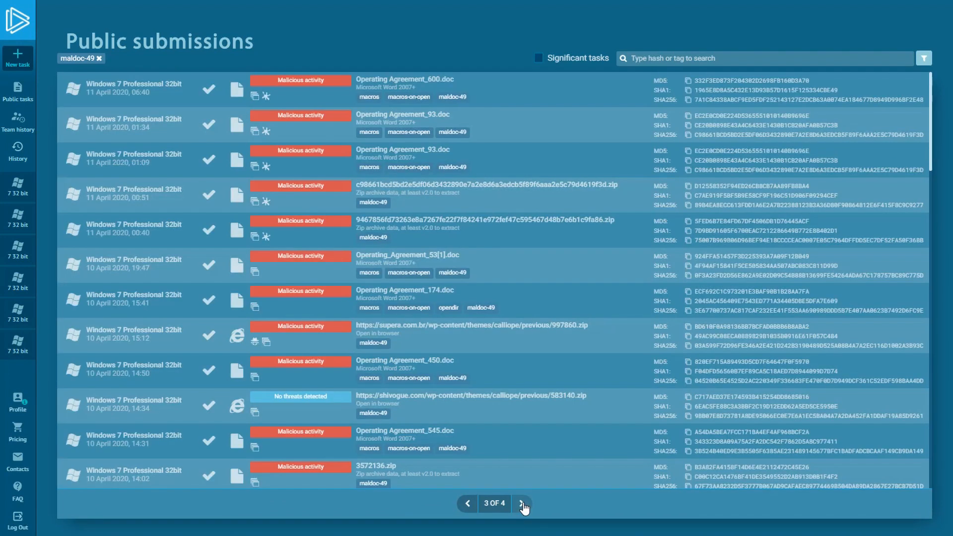
pyautogui.click(522, 503)
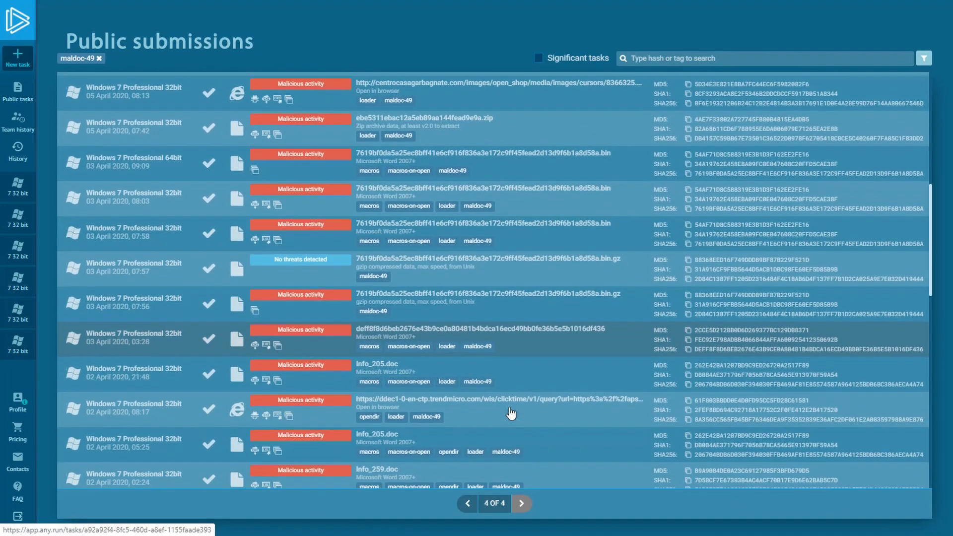
pyautogui.scroll(-3)
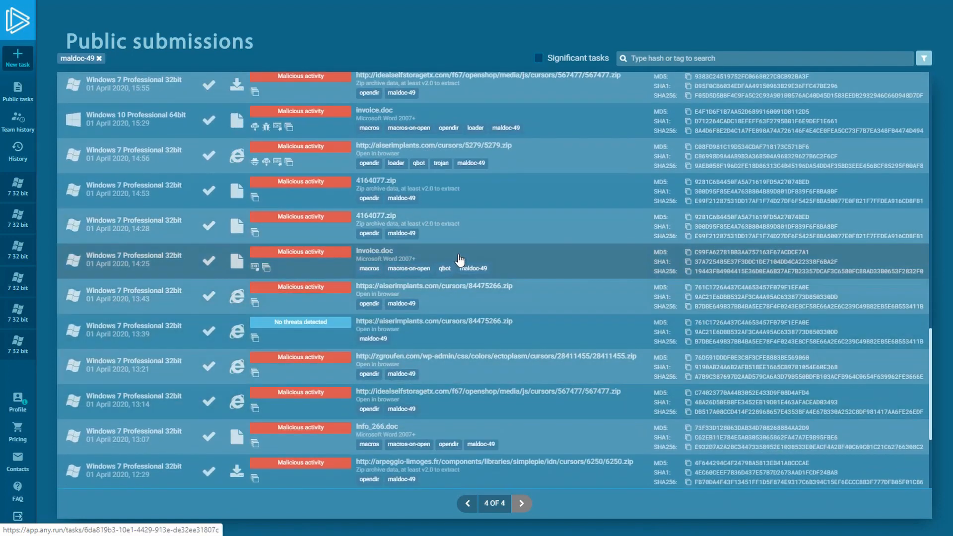
pyautogui.click(374, 260)
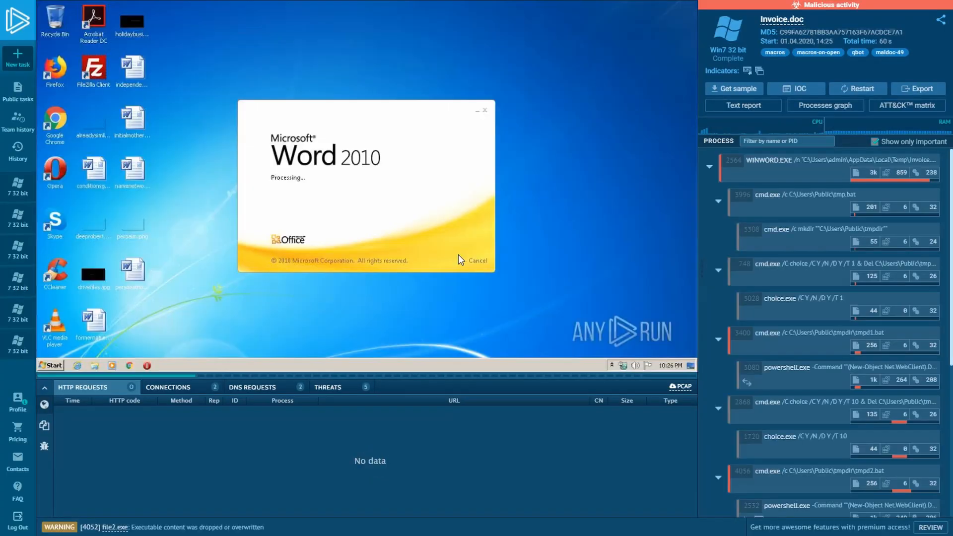
pyautogui.moveTo(504, 281)
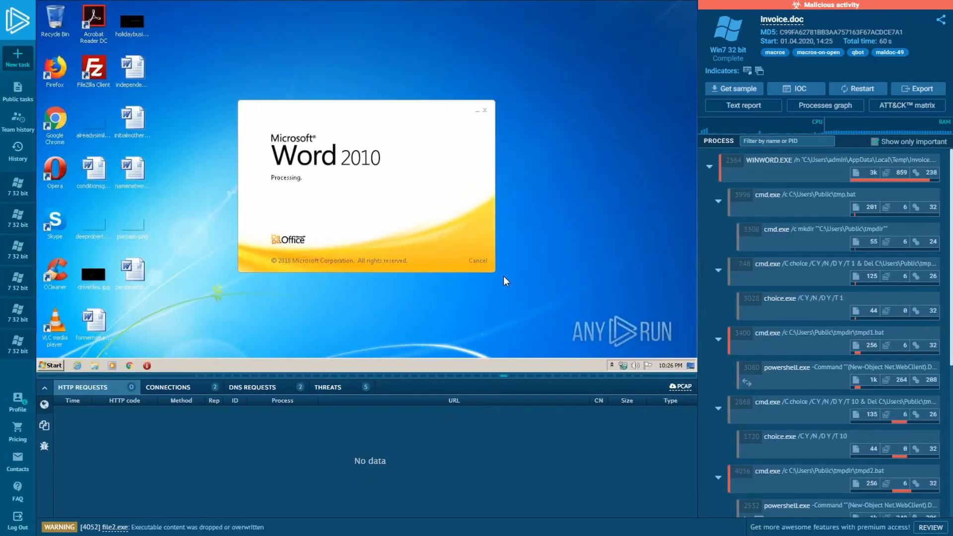
# Show the Invoice.doc connections to decorenovacion.cl and kritids.com
pyautogui.click(168, 388)
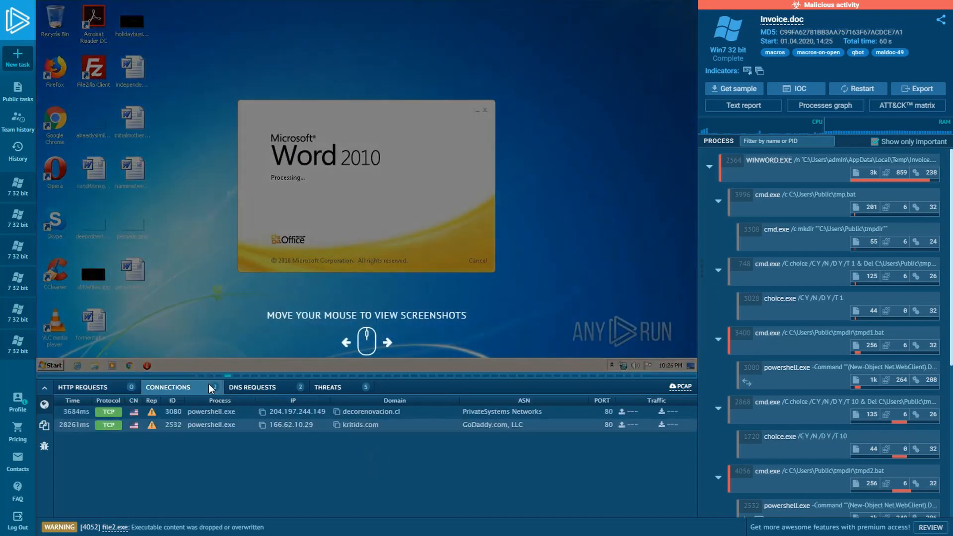